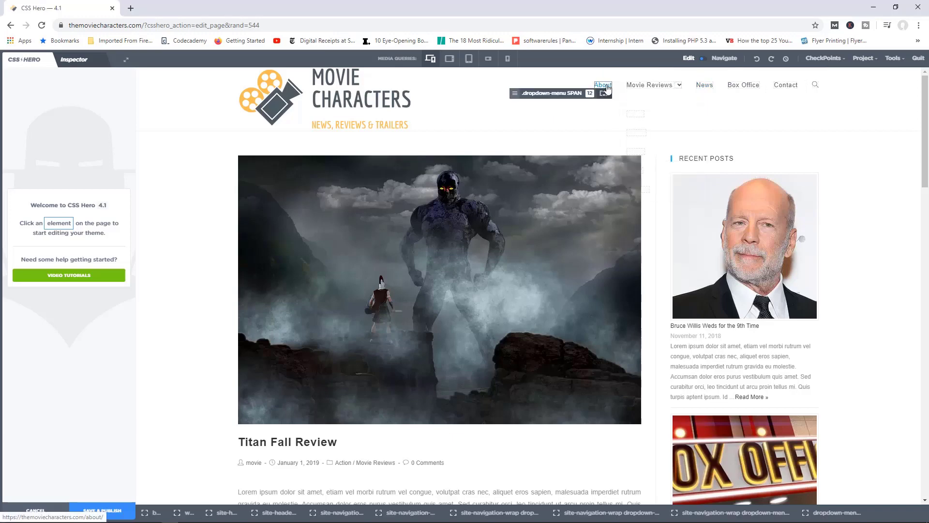
# Step: Select the About menu link and show its typography settings
pyautogui.click(602, 84)
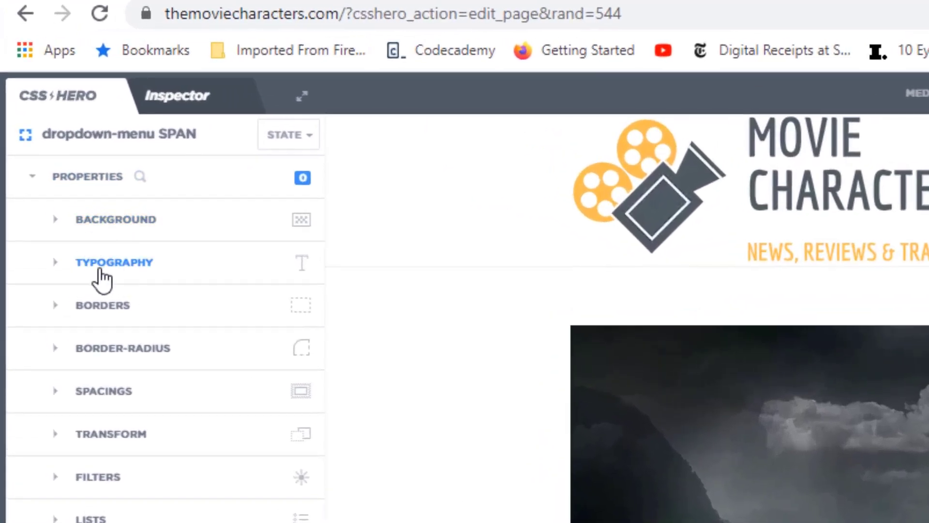
pyautogui.moveTo(110, 275)
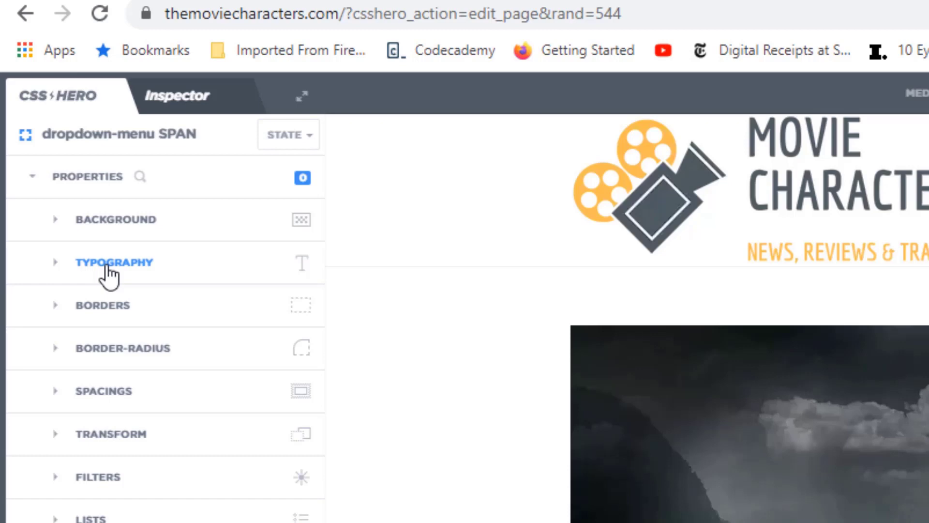
pyautogui.click(114, 262)
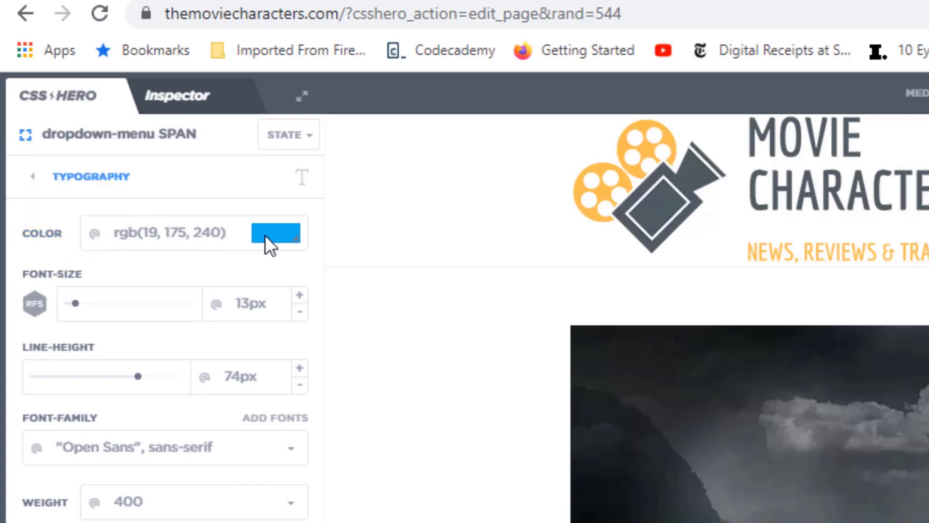
# Step: Set the menu link text colour to dark red rgb(164, 42, 26)
pyautogui.click(275, 232)
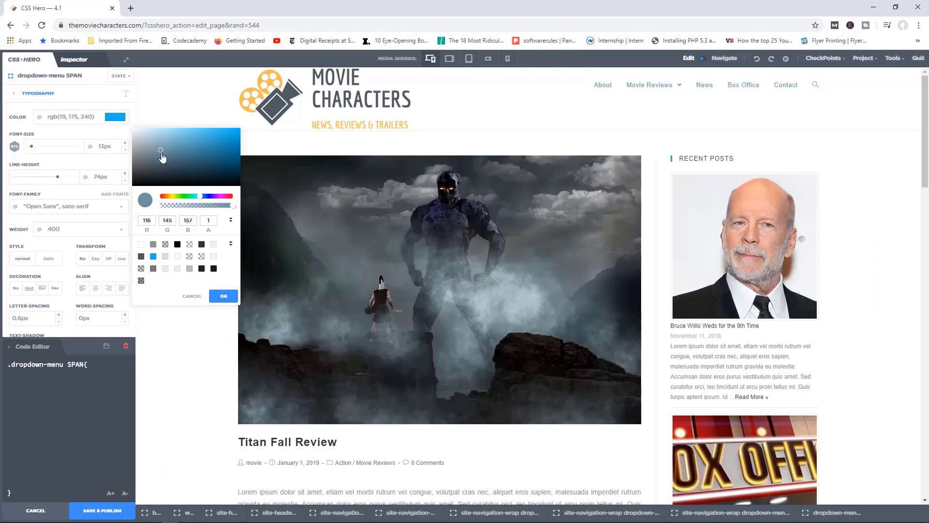
pyautogui.moveTo(162, 150); pyautogui.dragTo(228, 142)
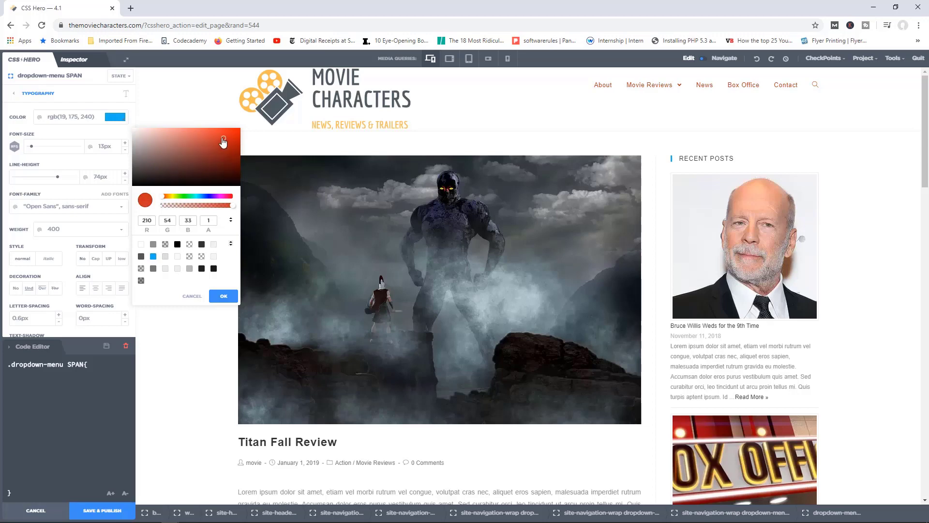
pyautogui.click(224, 153)
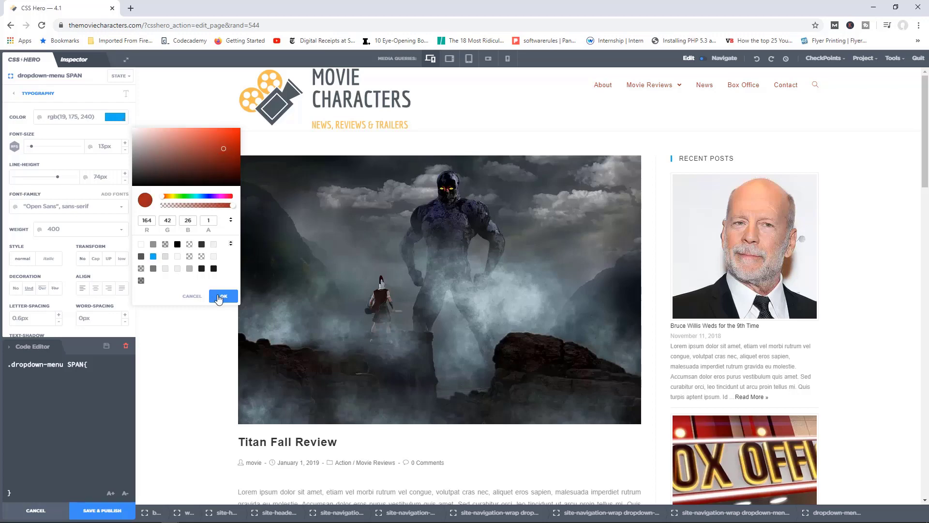
pyautogui.click(223, 296)
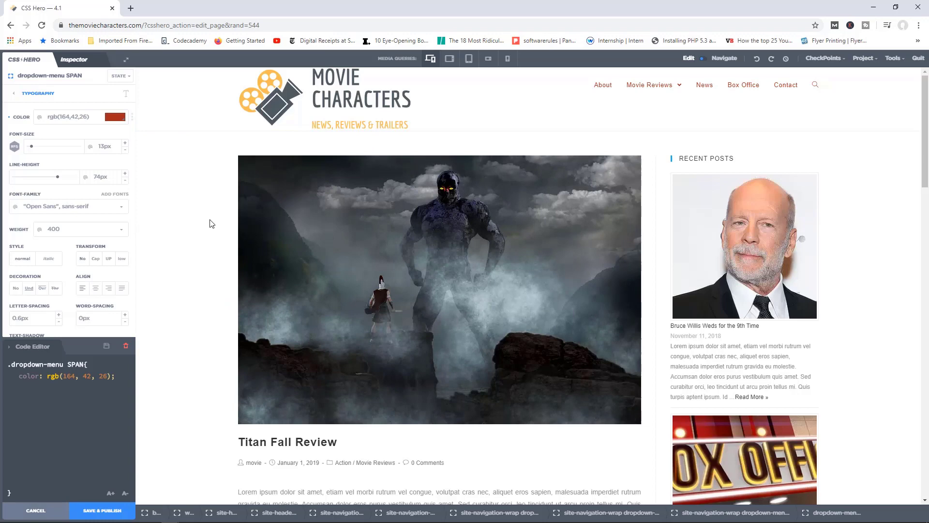
# Step: Scroll down and select the Titan Fall Review post title
pyautogui.scroll(-3)
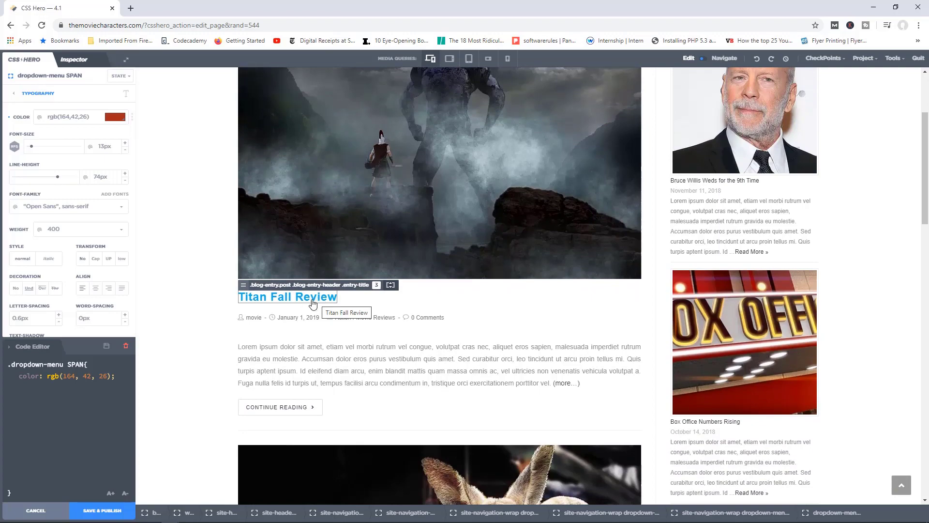
pyautogui.moveTo(403, 304)
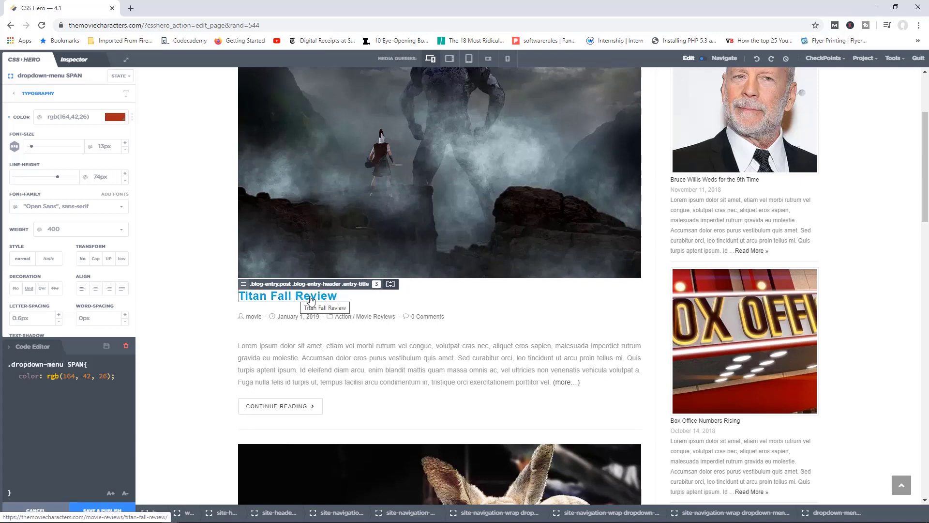
pyautogui.click(288, 296)
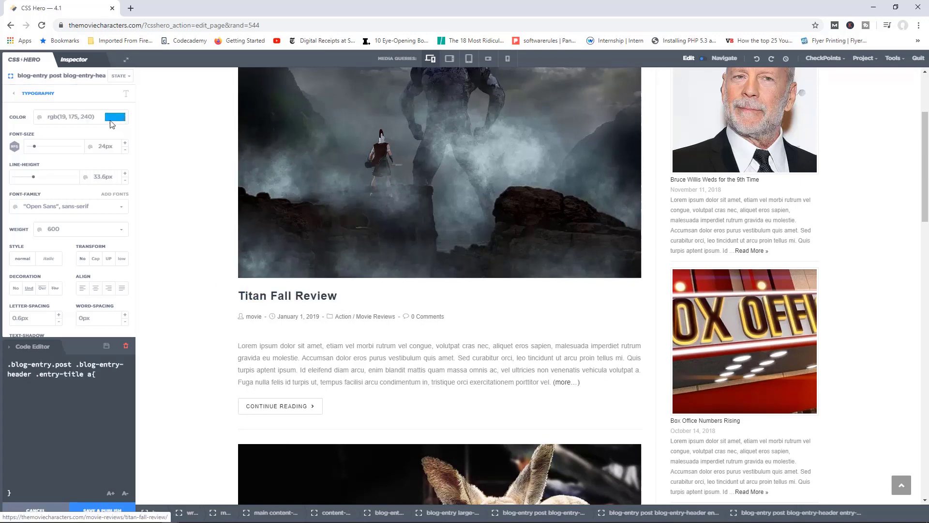
# Step: Set the post title colour to green rgb(15, 151, 70) and scroll to verify
pyautogui.click(114, 116)
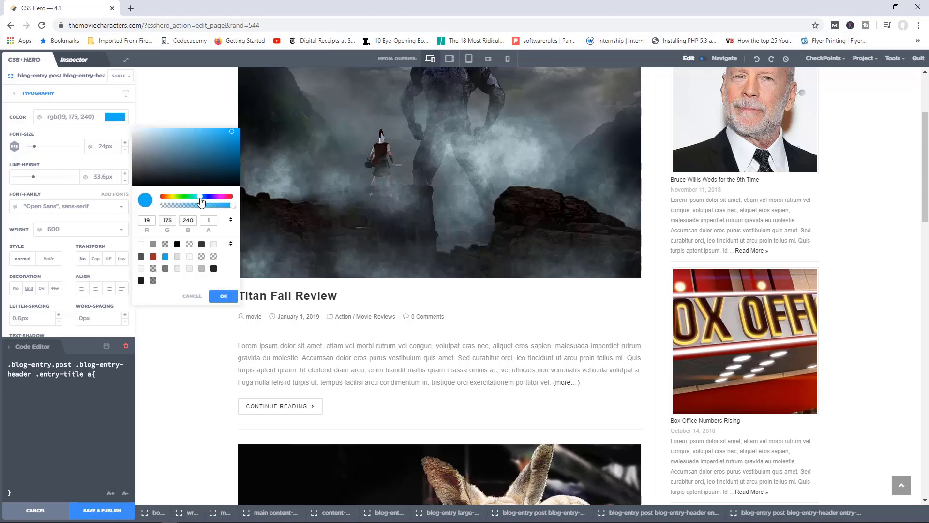
pyautogui.click(209, 166)
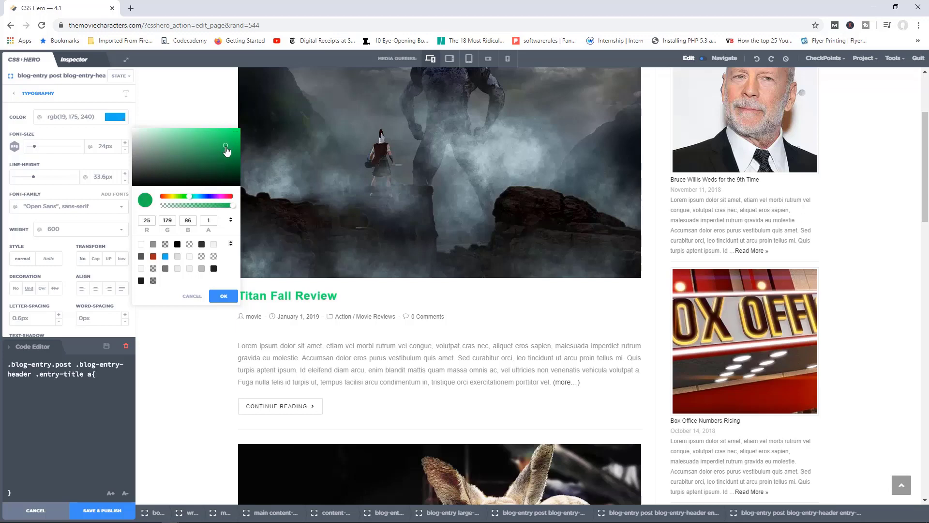
pyautogui.click(222, 296)
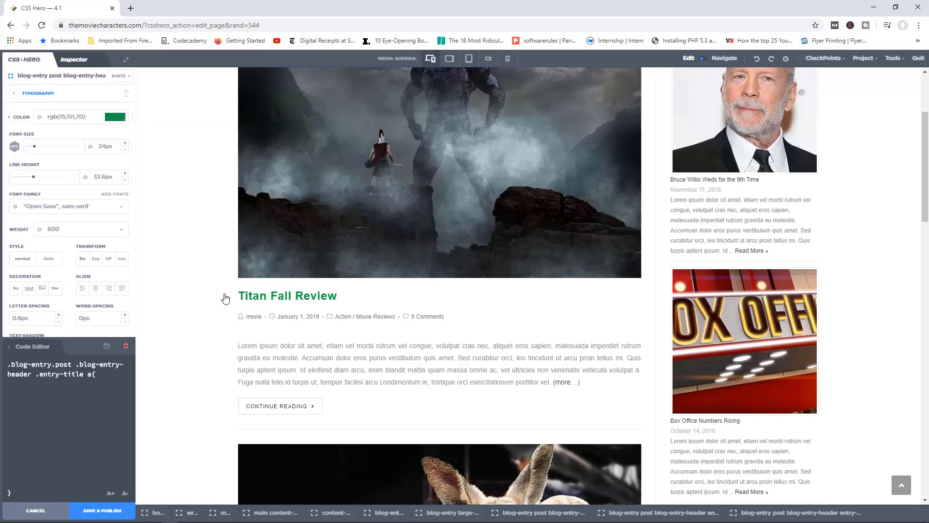
pyautogui.scroll(-3)
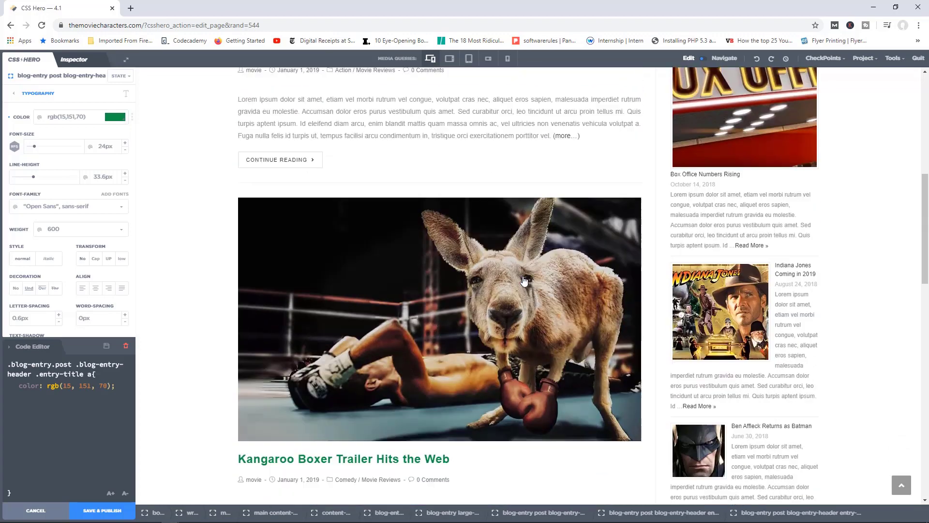
pyautogui.scroll(-3)
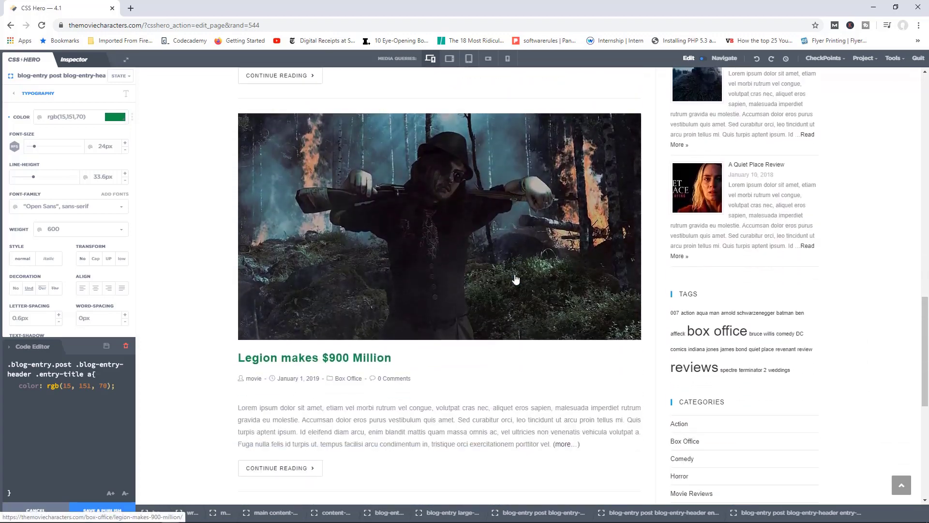
pyautogui.scroll(-3)
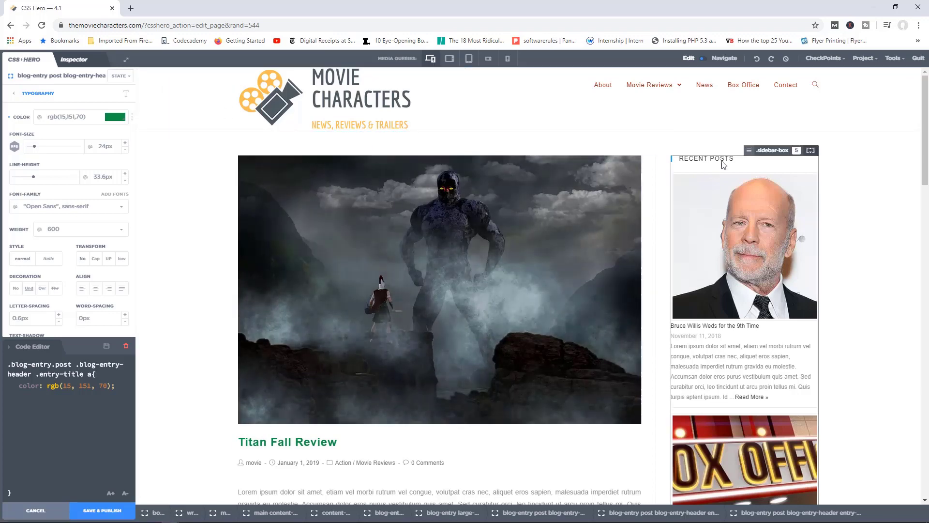
# Step: Select the menu links and set their background colour to rgb(55, 42, 42)
pyautogui.click(705, 85)
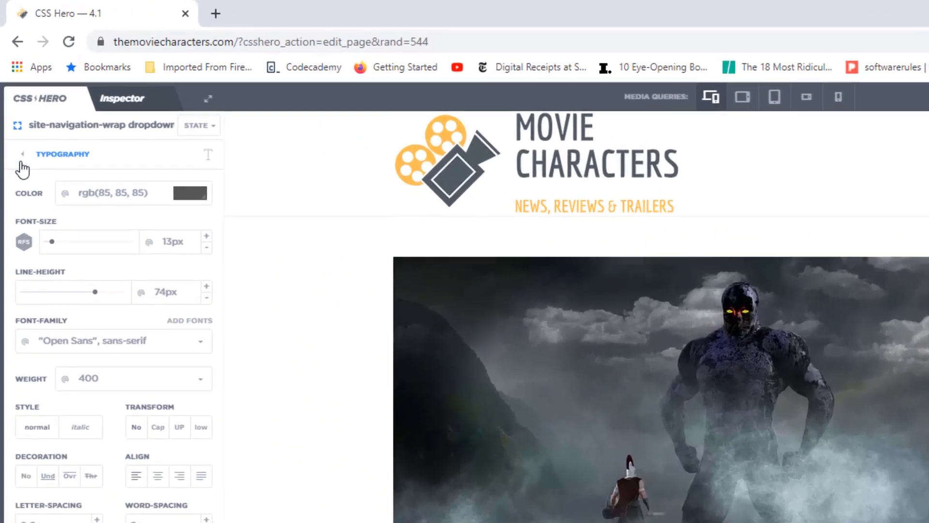
pyautogui.click(23, 153)
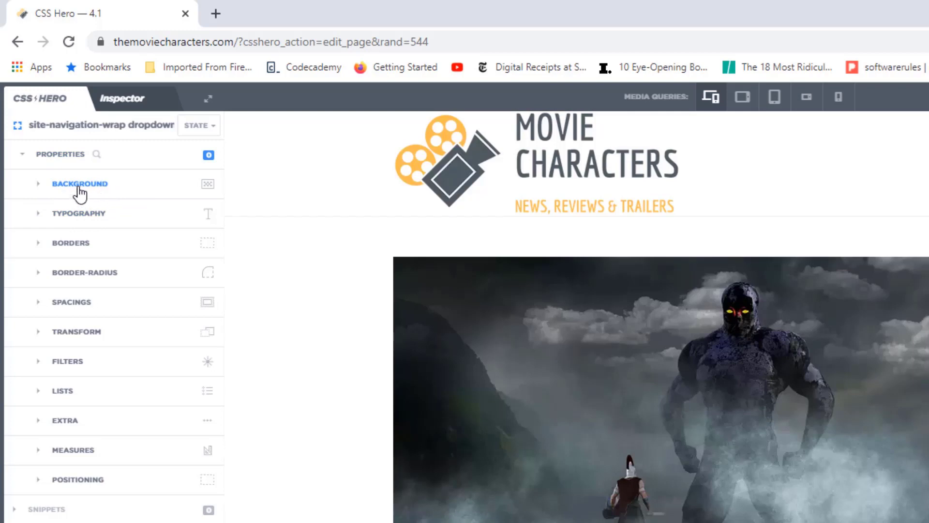
pyautogui.click(80, 183)
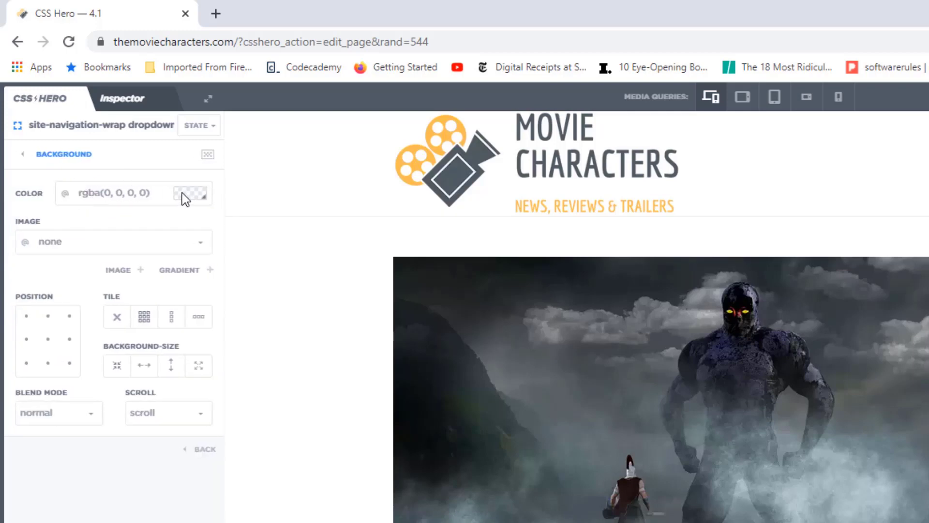
pyautogui.click(191, 192)
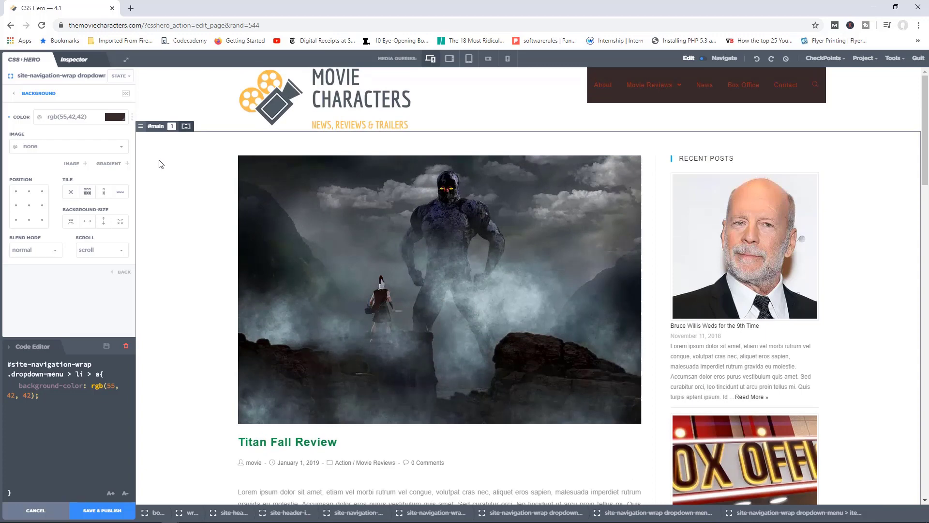
pyautogui.moveTo(161, 142)
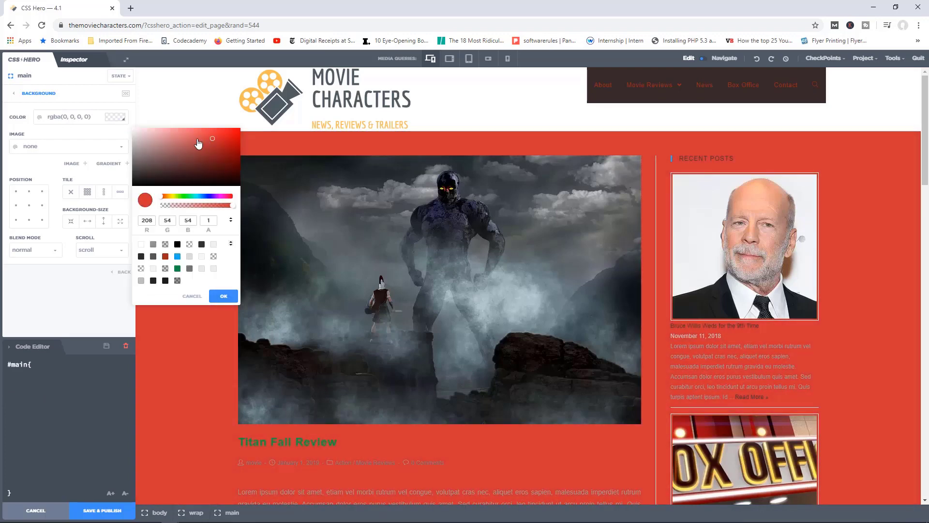
# Step: Drag the #main background colour to dark reddish-brown rgb(96, 45, 45)
pyautogui.moveTo(211, 138); pyautogui.dragTo(150, 155)
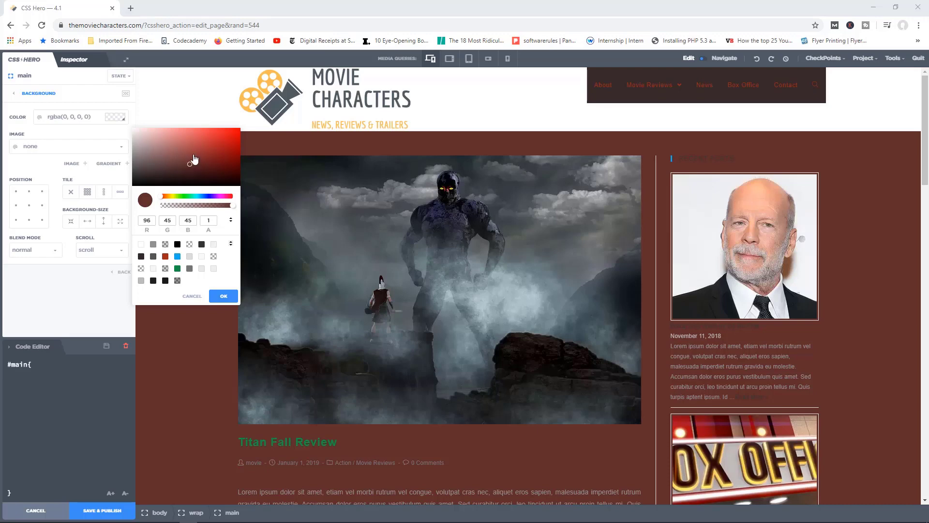
pyautogui.moveTo(188, 166)
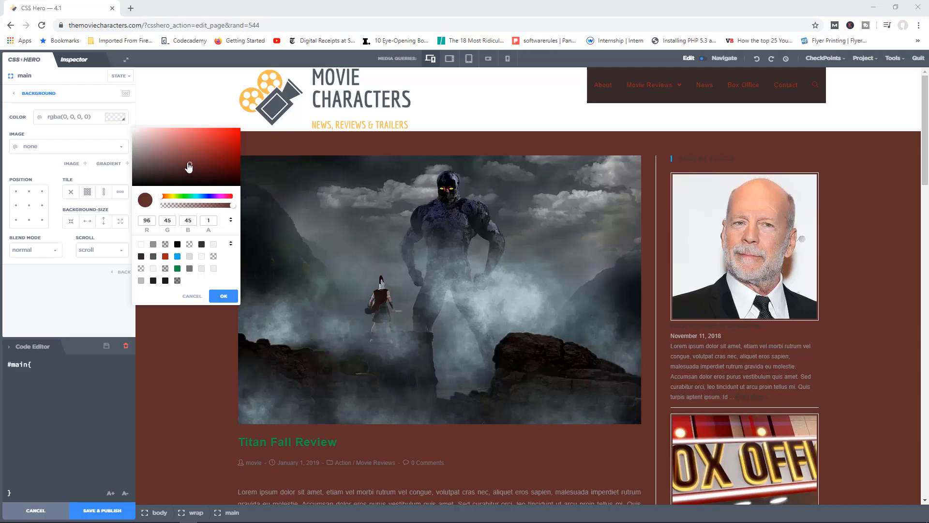
pyautogui.moveTo(185, 160)
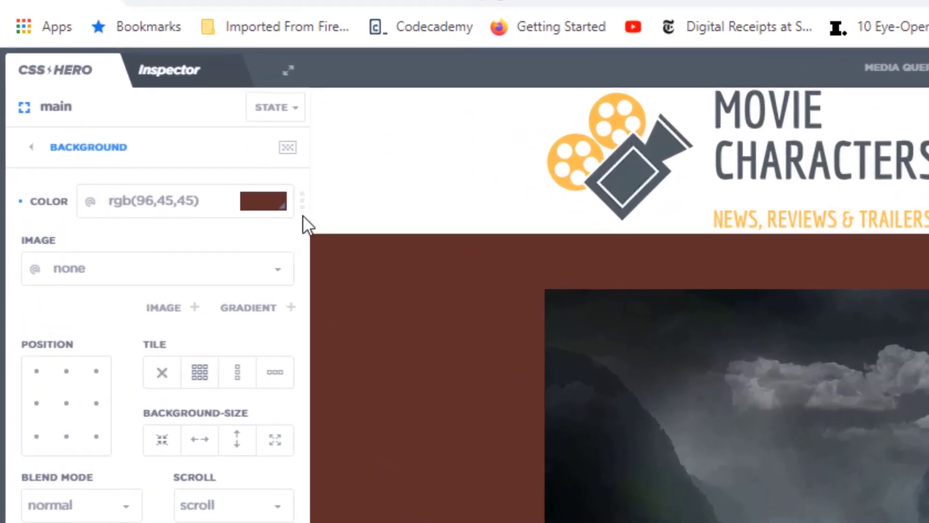
# Step: Reset the main content area background colour to transparent
pyautogui.click(301, 200)
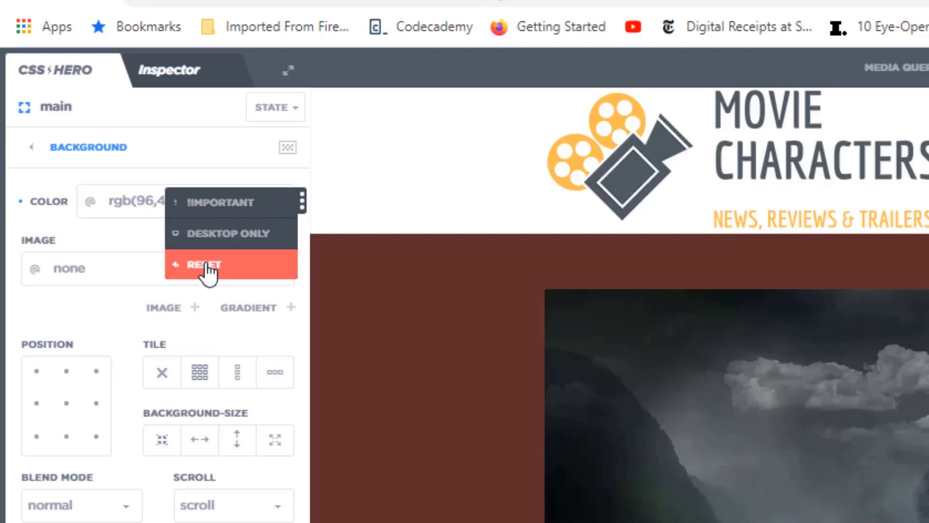
pyautogui.click(201, 264)
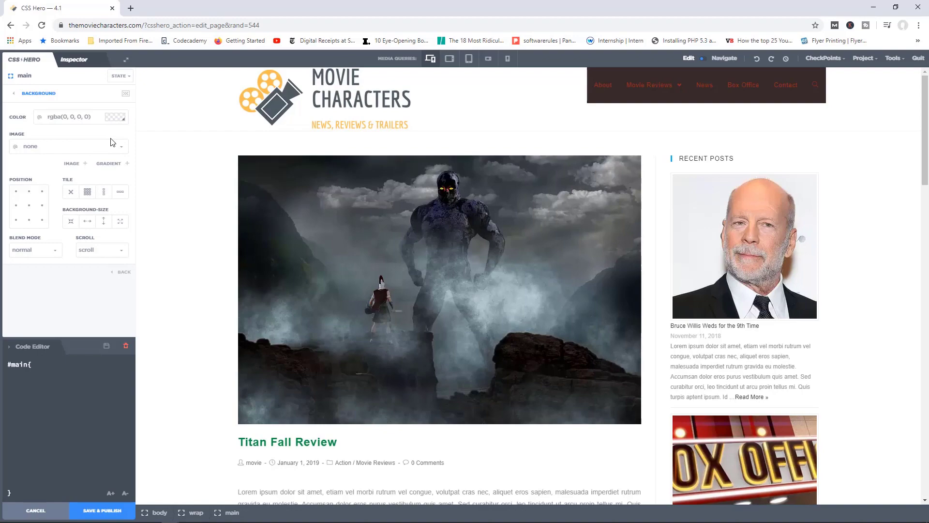
pyautogui.moveTo(137, 119)
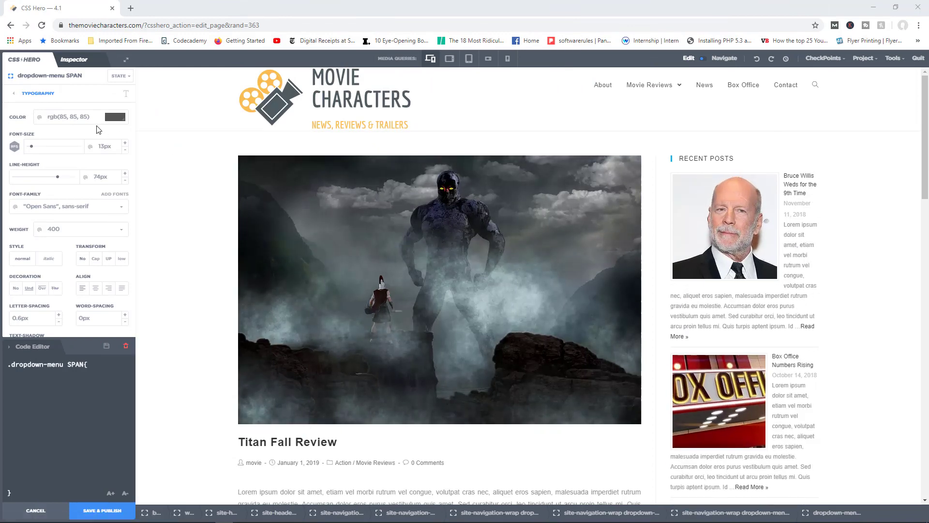
# Step: Open the menu text colour chooser and display the value #555555 in hex
pyautogui.click(115, 116)
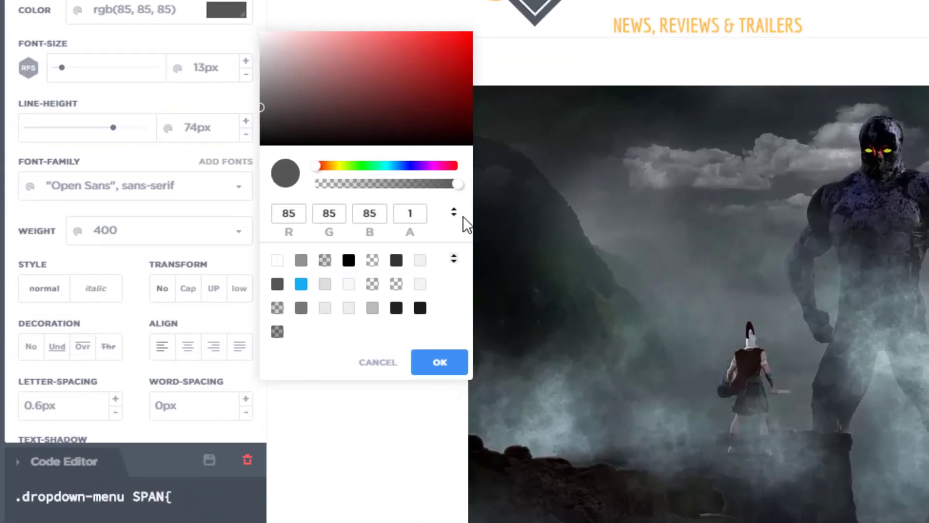
pyautogui.click(453, 212)
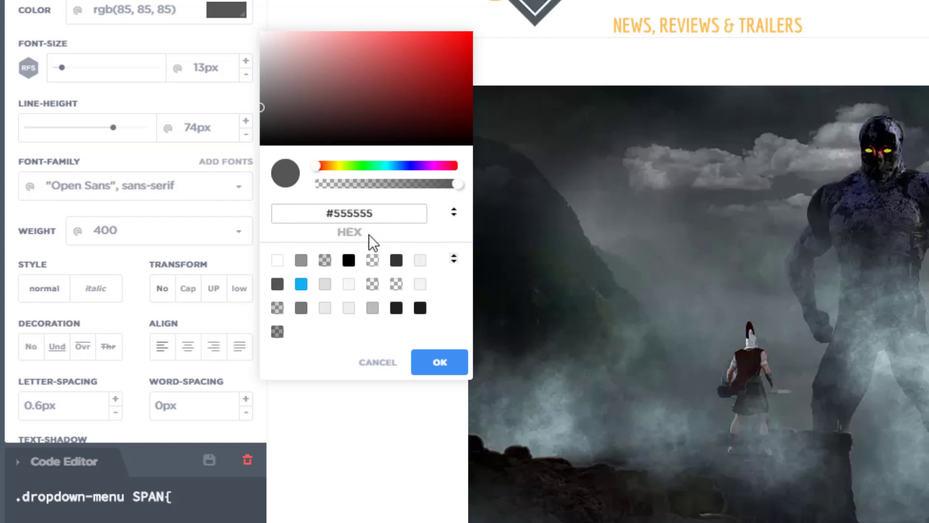
pyautogui.moveTo(369, 240)
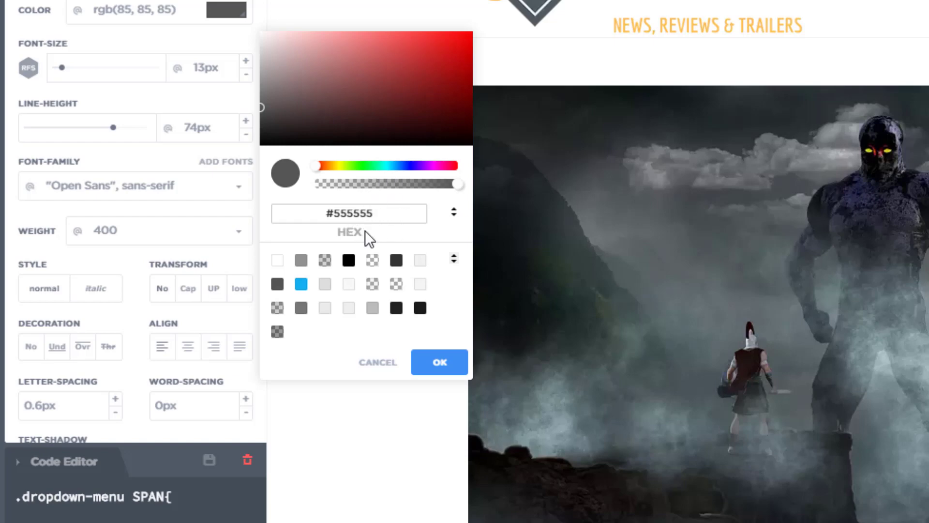
pyautogui.moveTo(454, 266)
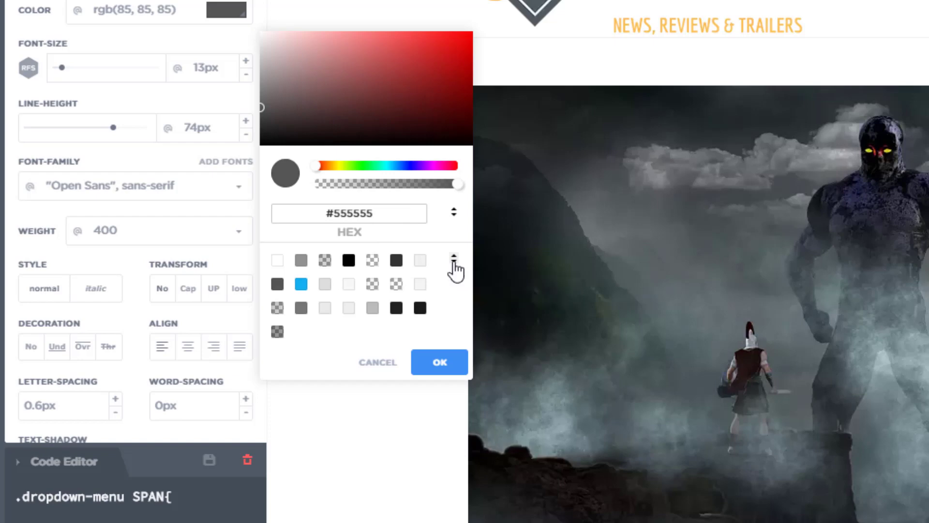
# Step: Pick red #CE1D1D from the Flat palette for the menu text
pyautogui.click(454, 259)
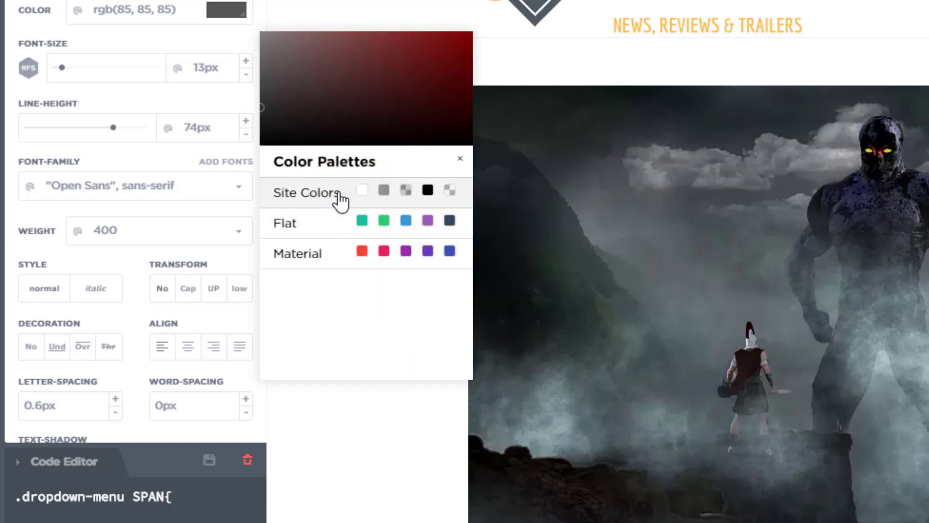
pyautogui.moveTo(329, 232)
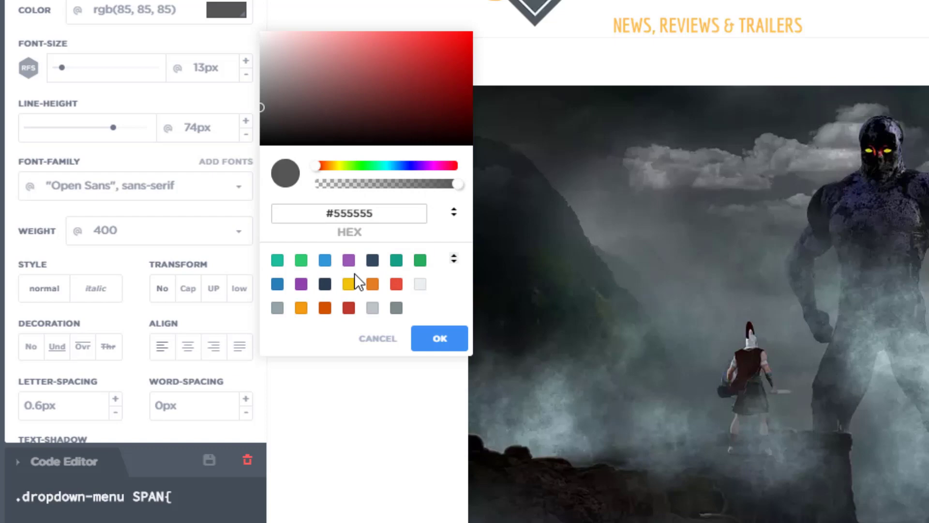
pyautogui.moveTo(362, 196)
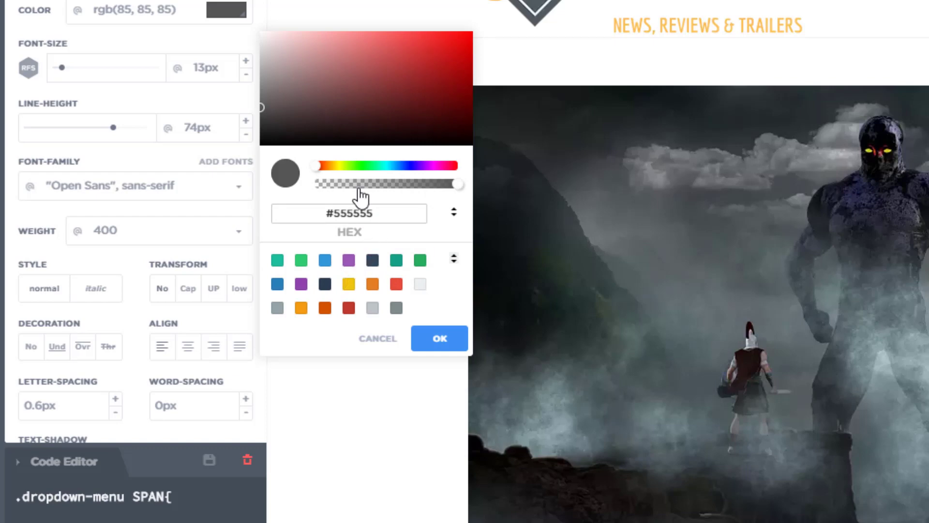
pyautogui.click(318, 108)
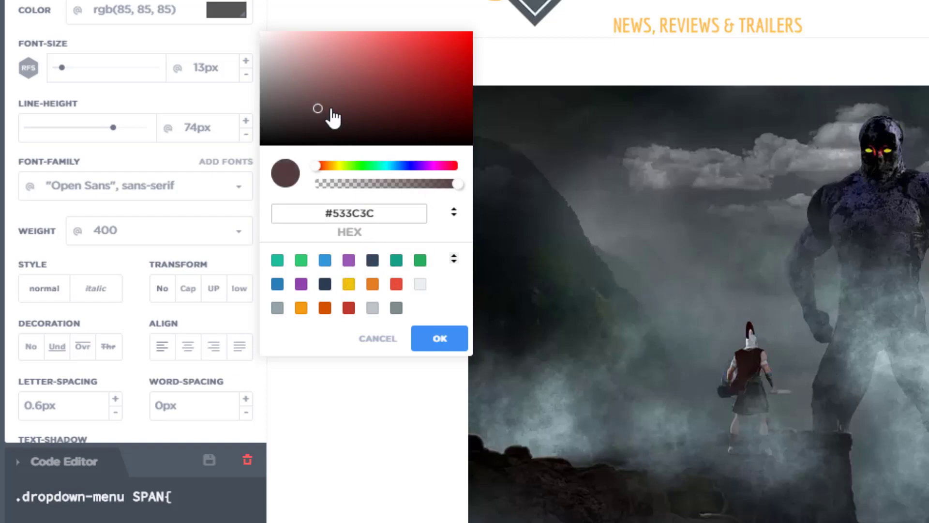
pyautogui.click(446, 58)
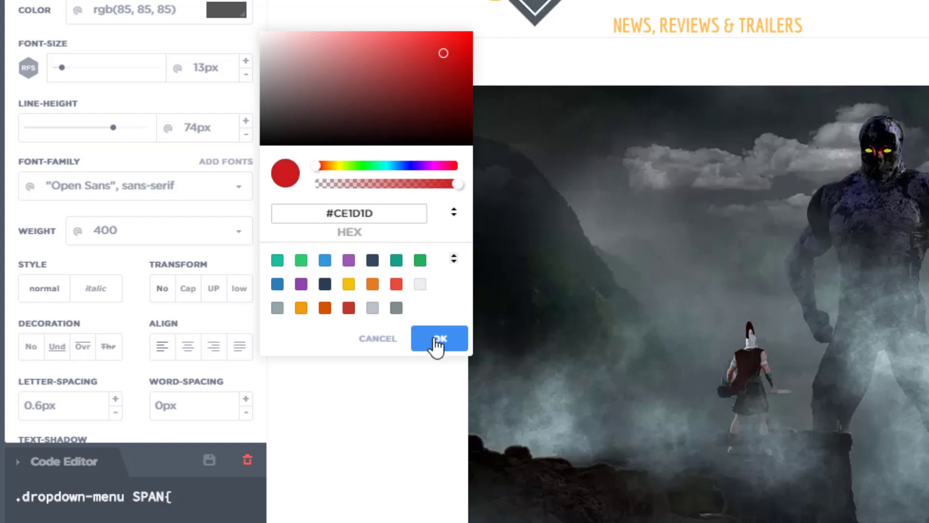
pyautogui.click(439, 338)
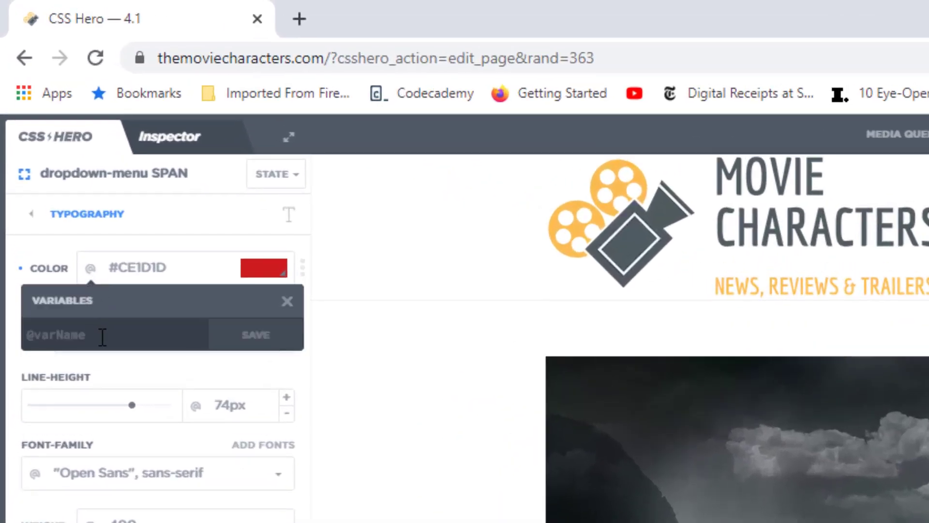
# Step: Save #CE1D1D as a colour variable named 'rose'
pyautogui.click(255, 334)
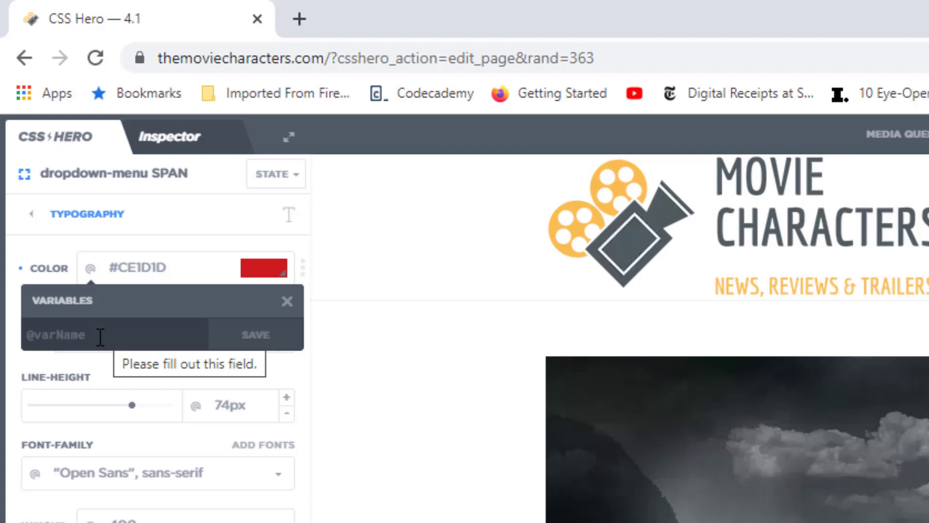
pyautogui.write('rose')
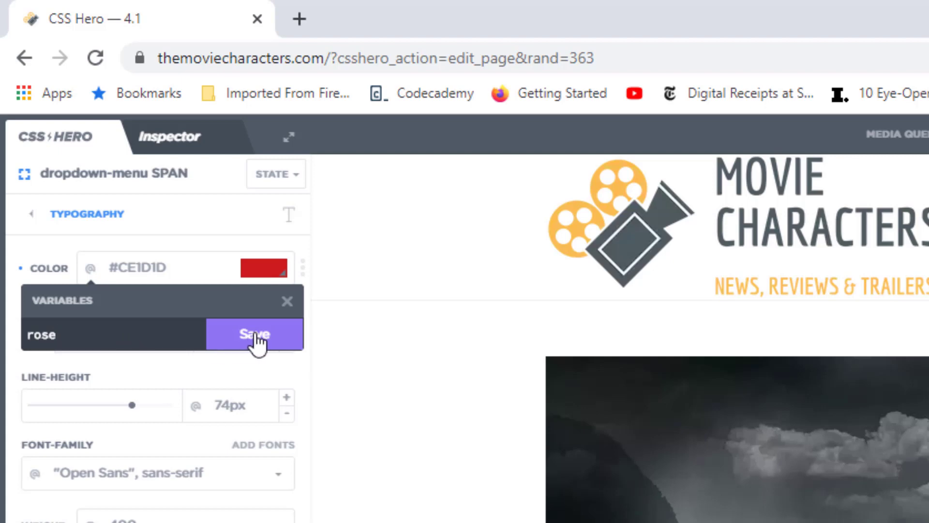
pyautogui.click(253, 333)
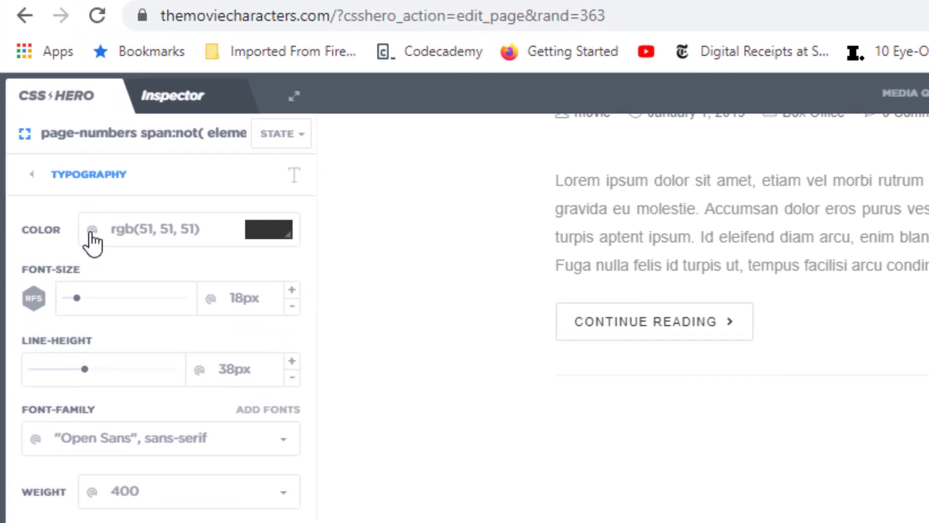
pyautogui.click(93, 230)
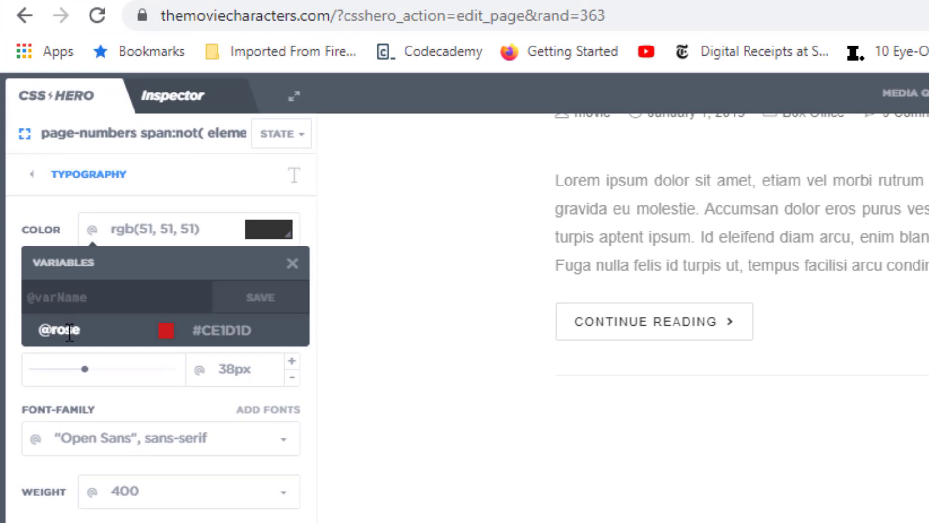
pyautogui.click(56, 330)
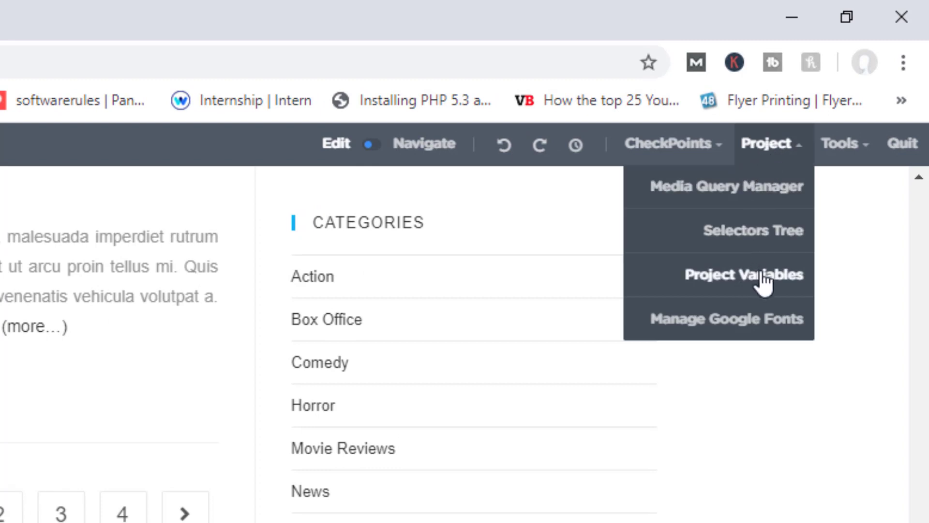
pyautogui.click(739, 275)
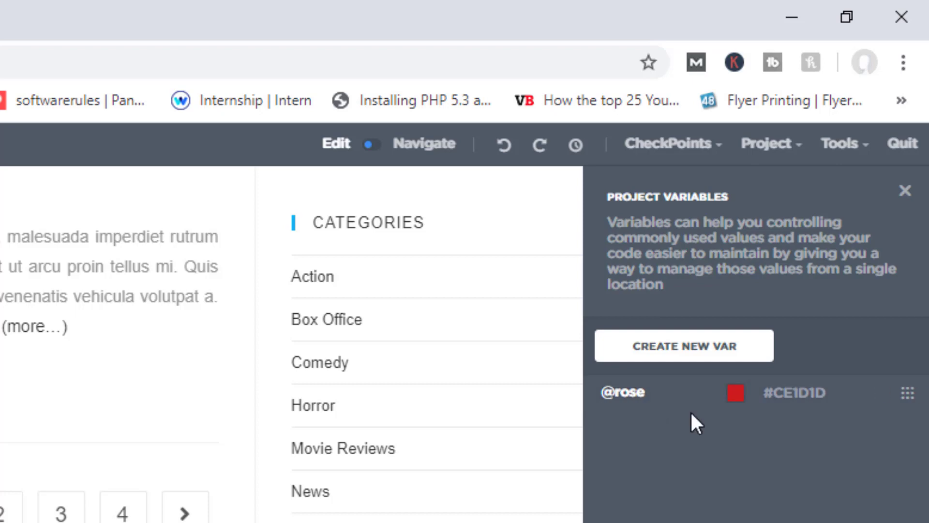
pyautogui.moveTo(753, 427)
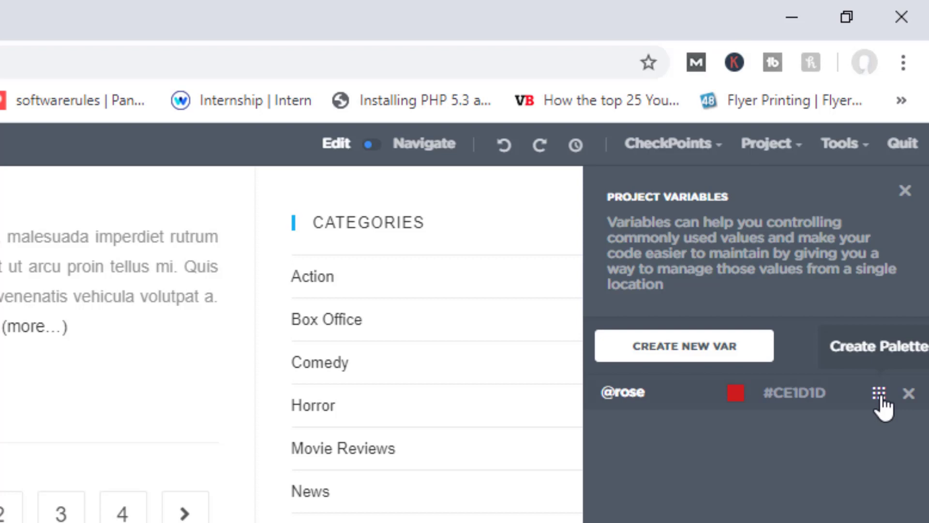
pyautogui.click(877, 394)
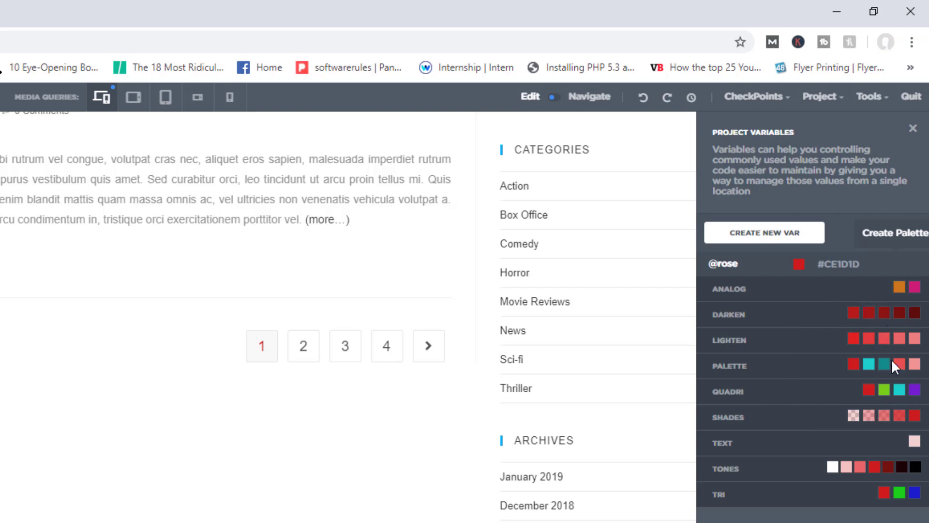
pyautogui.moveTo(830, 335)
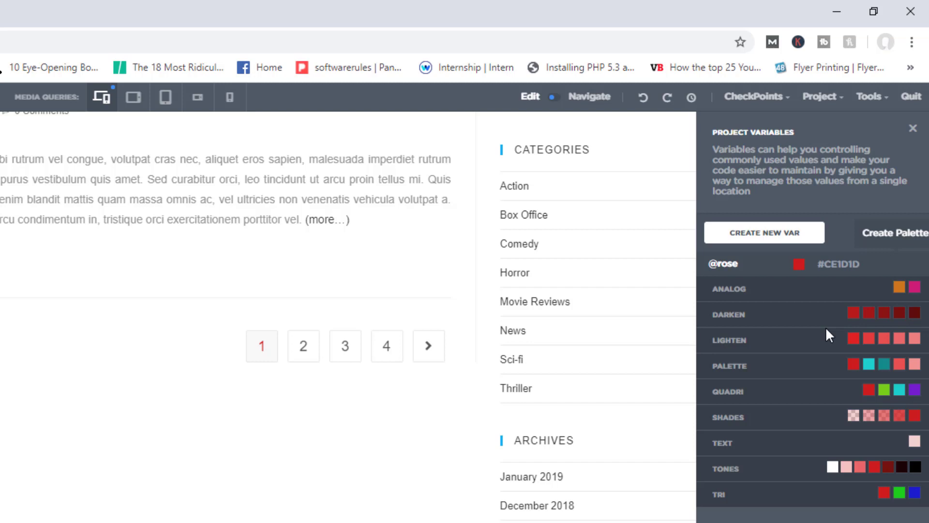
pyautogui.moveTo(777, 391)
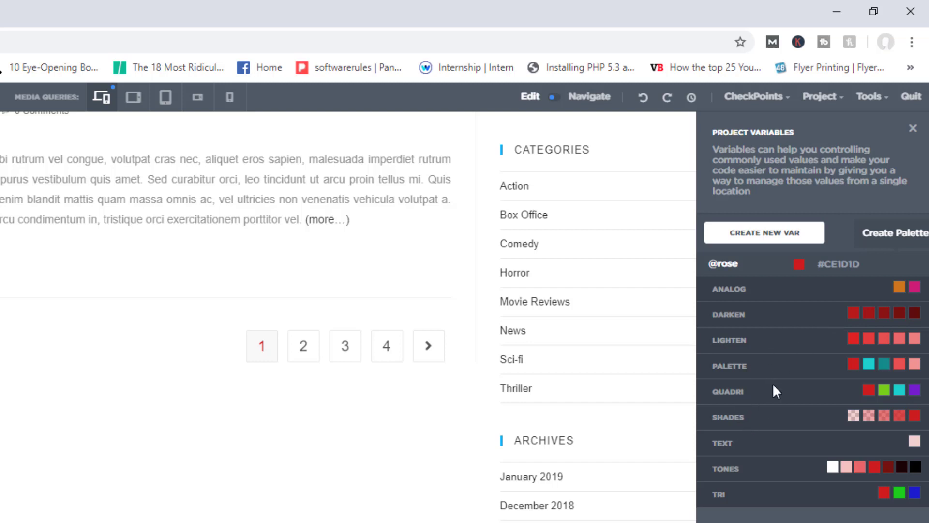
pyautogui.moveTo(745, 465)
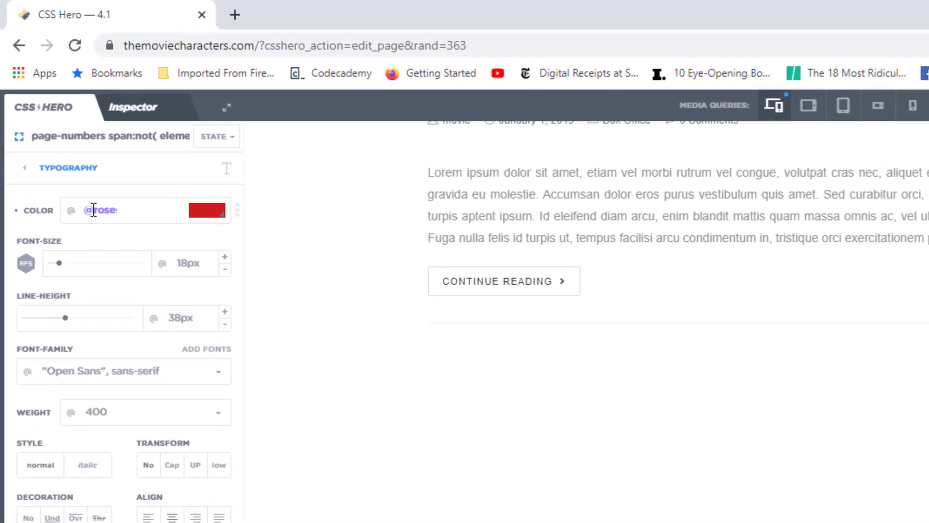
pyautogui.click(71, 211)
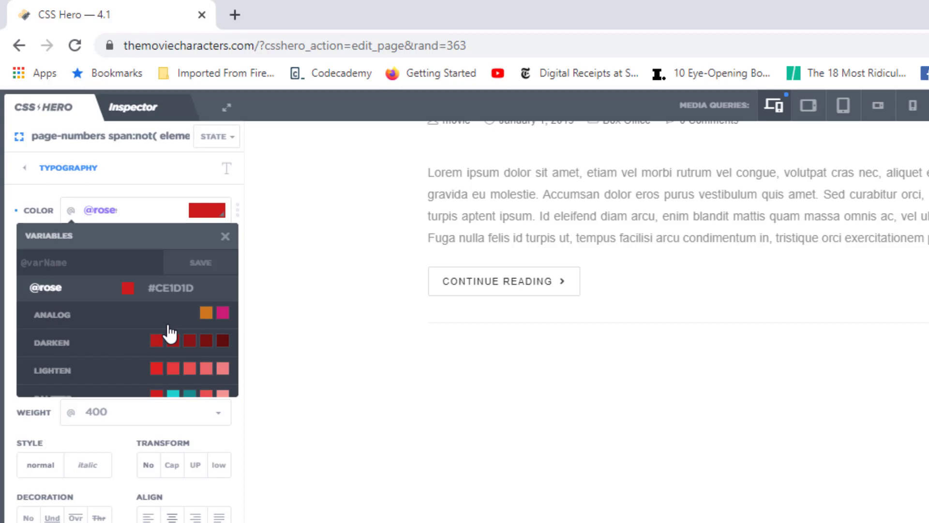
pyautogui.scroll(-3)
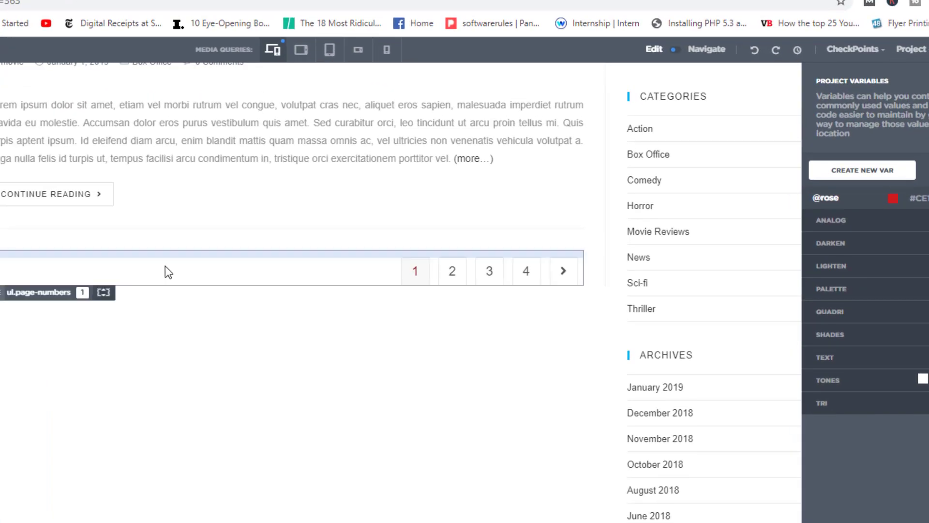
pyautogui.click(414, 272)
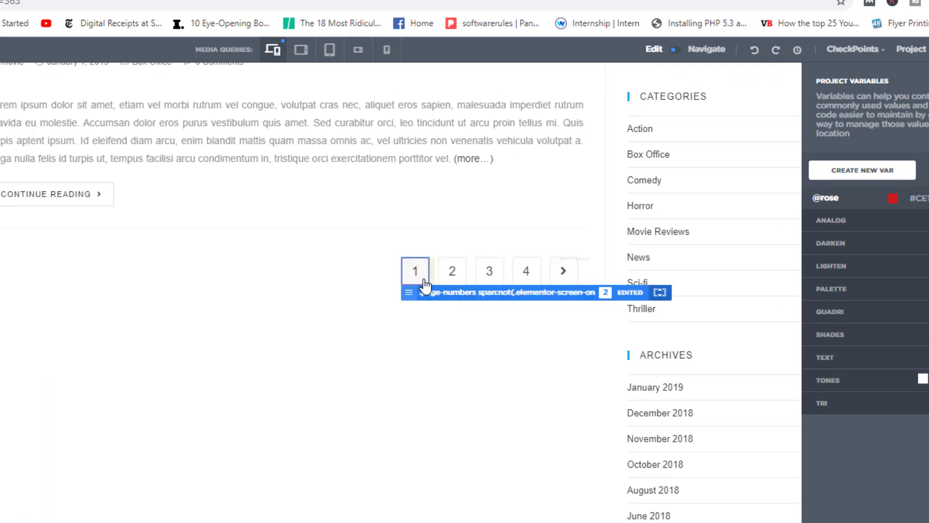